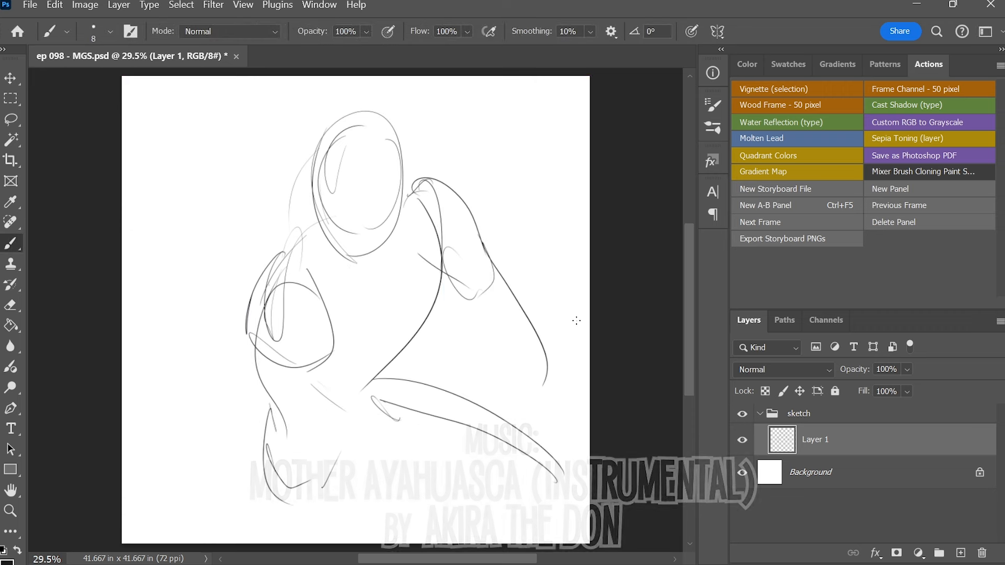
Sketch the body lines on Layer 1, the sword on Layer 2 and the face on Layer 3
key(Ctrl+V)
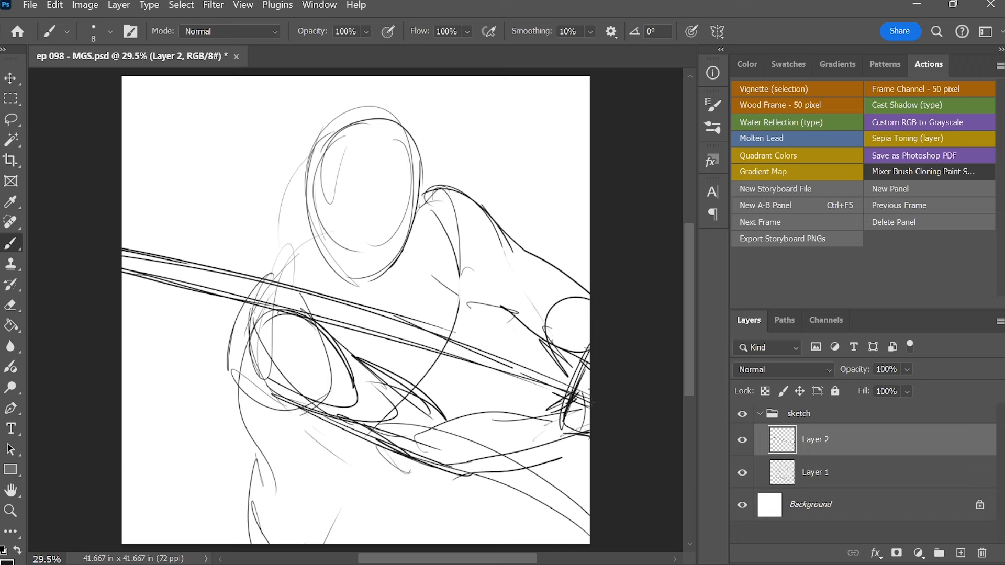
click(814, 472)
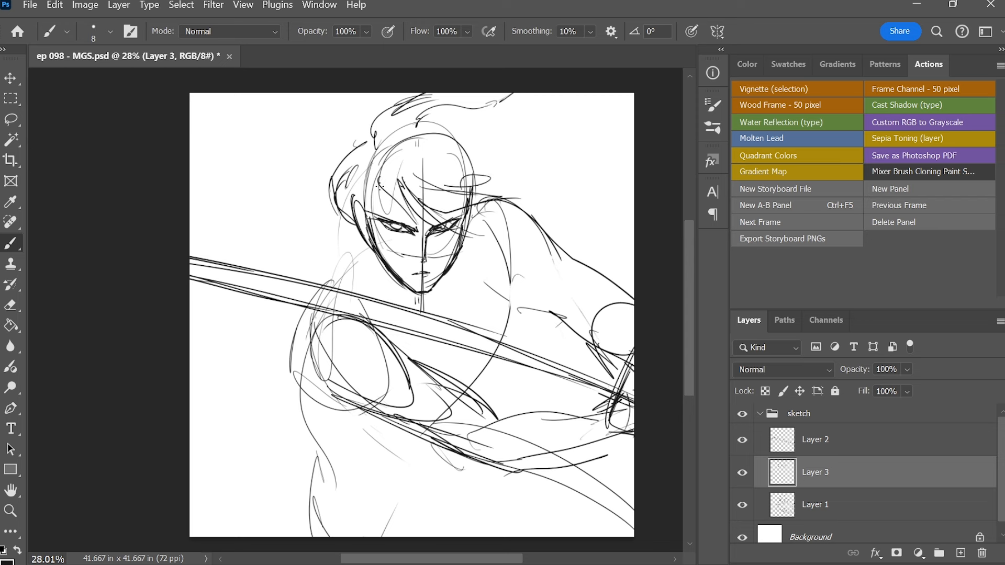
click(814, 504)
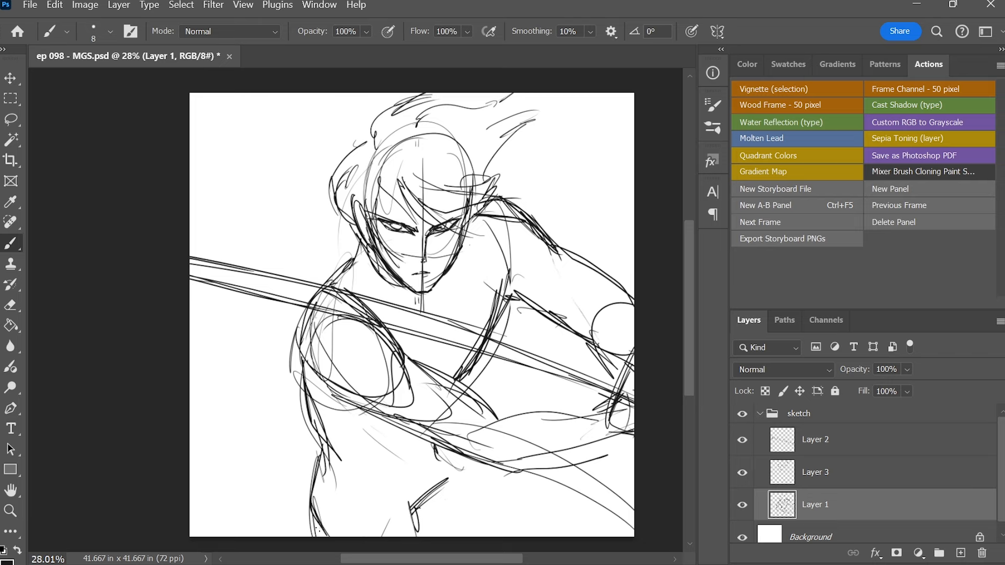
scroll(down, 3)
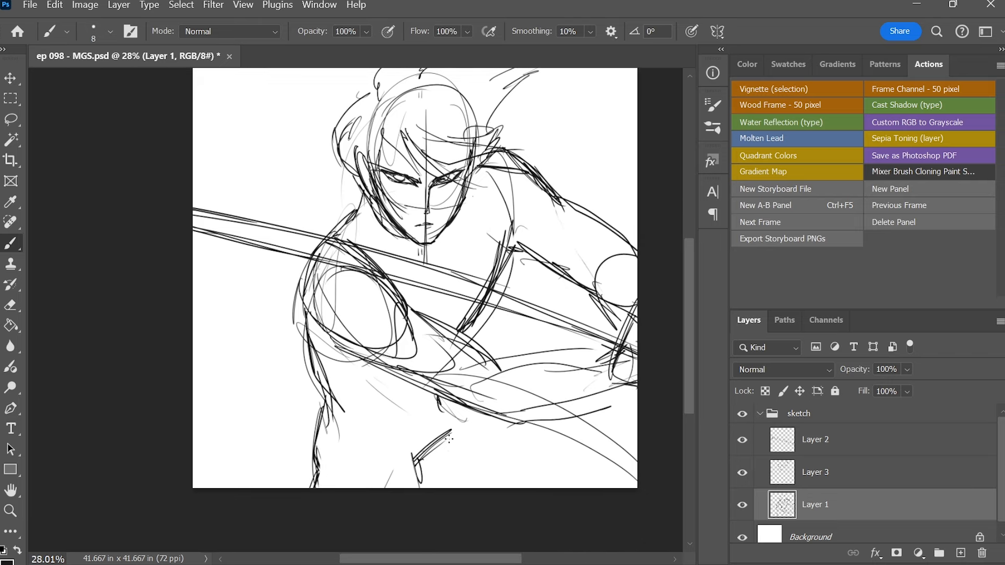
Fade the sketch group and ink the face, eyes, hair strands and jawline on Layer 4
click(12, 305)
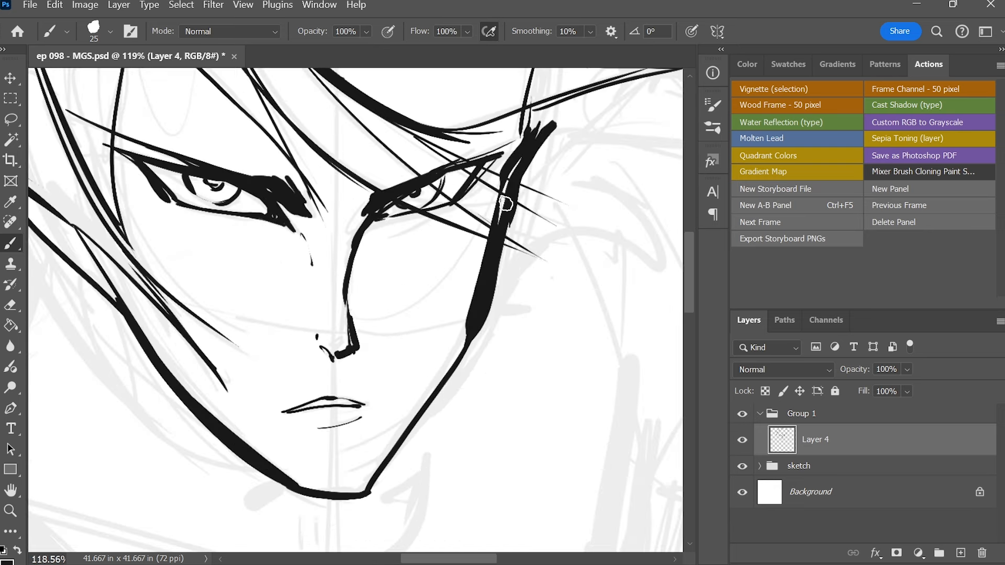
Ink the collar, shoulders, chest, arms and torso on Layer 4, then add Layer 5 above
scroll(down, 3)
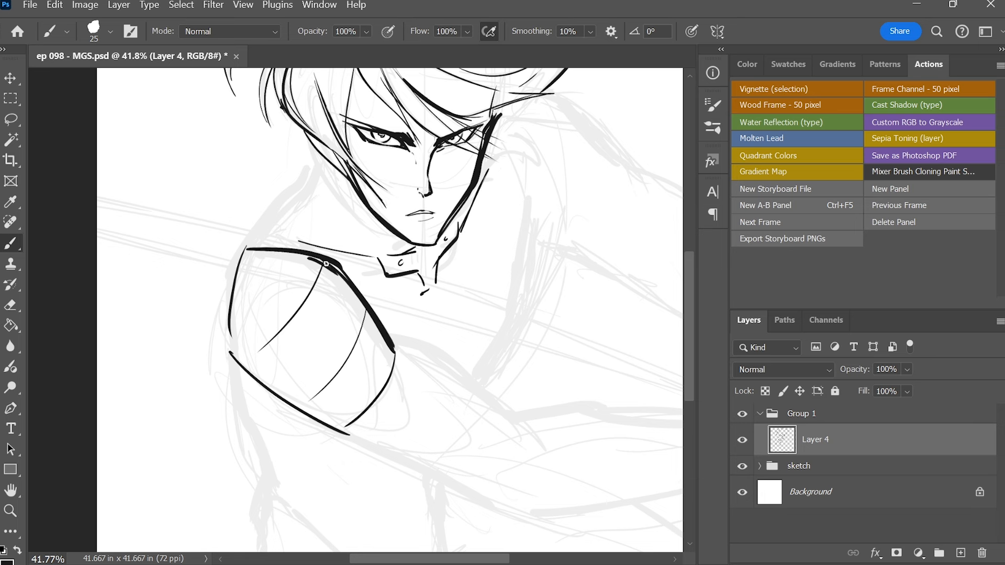
scroll(down, 3)
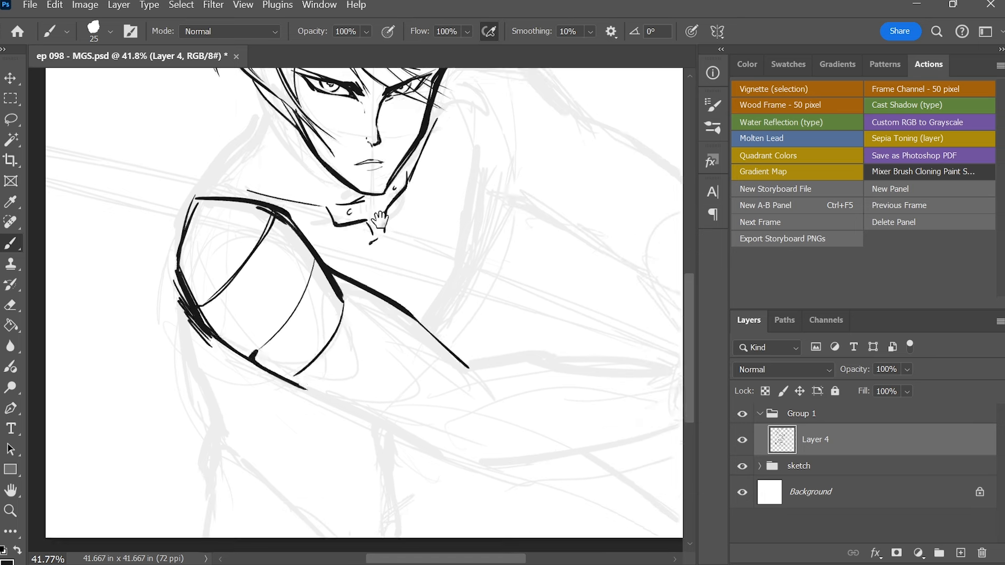
scroll(down, 3)
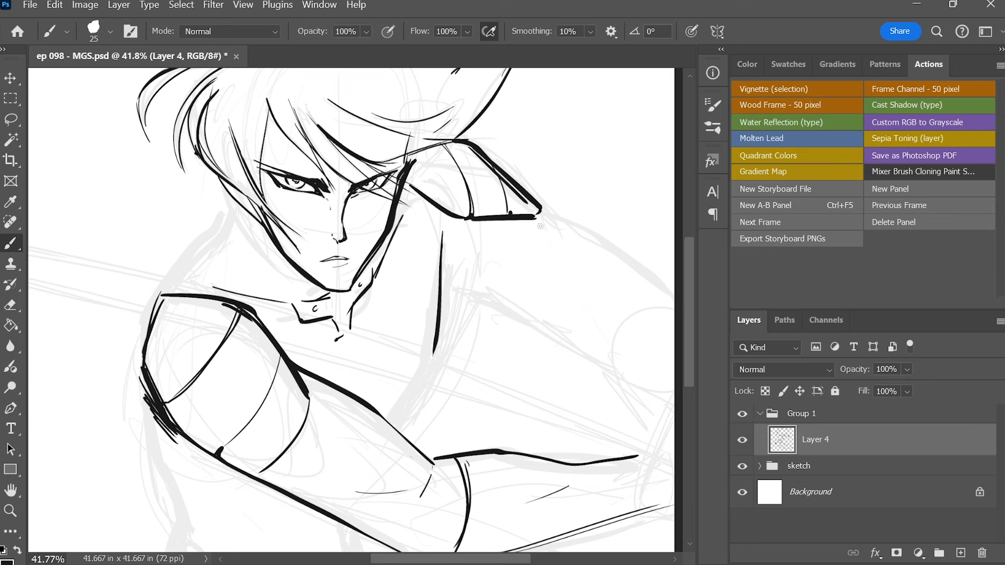
key(ctrl+t)
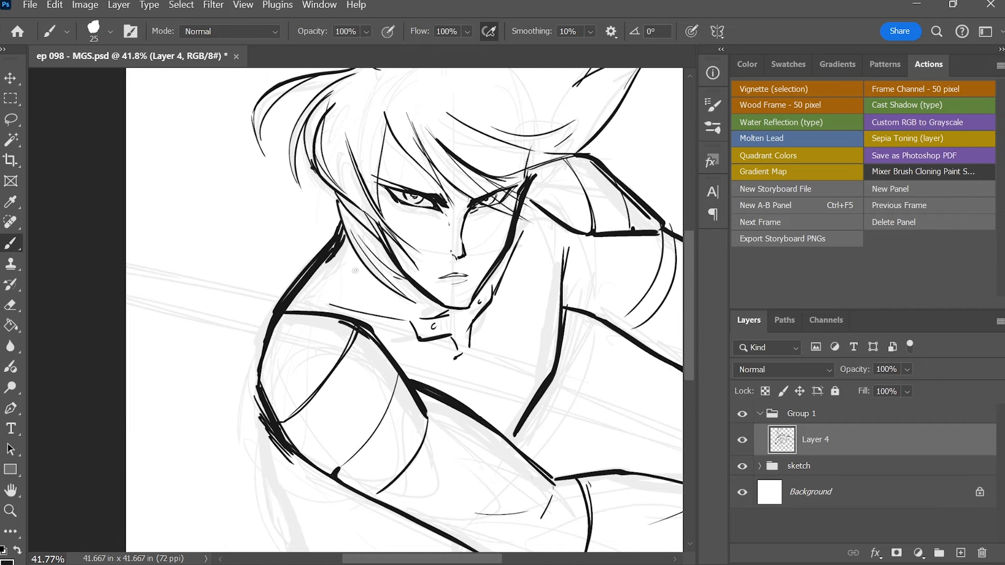
scroll(down, 3)
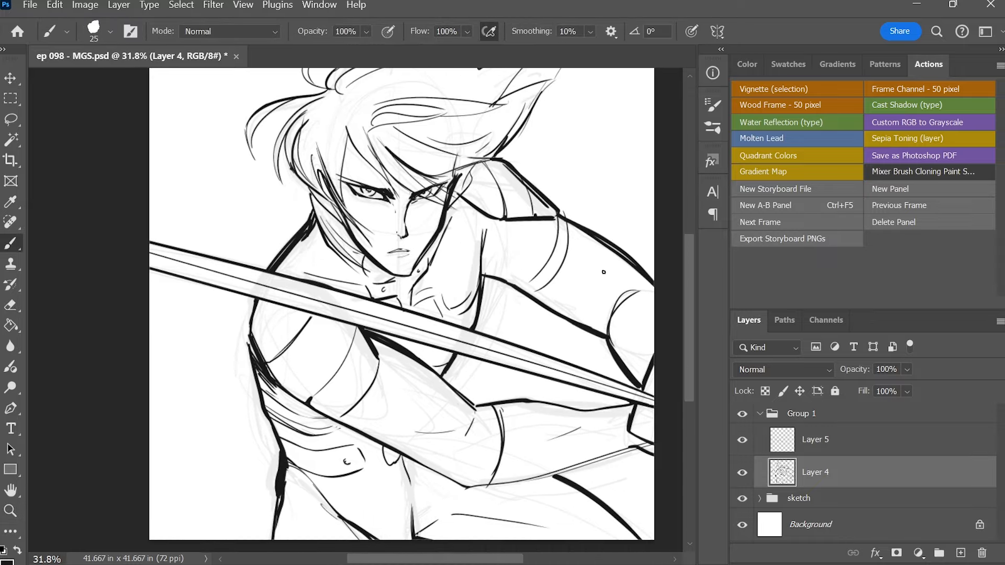
Hide the sketch and paint gray fills on Layer 5 at 27% opacity
click(815, 439)
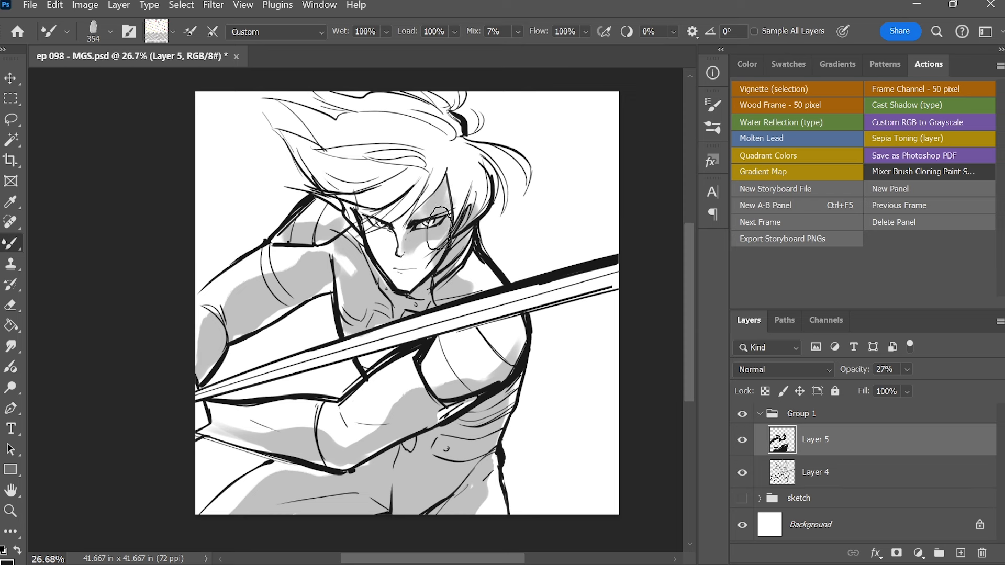
Paint darker shadows on a new 59% Layer 6, then add Layer 7 below the line art
click(959, 553)
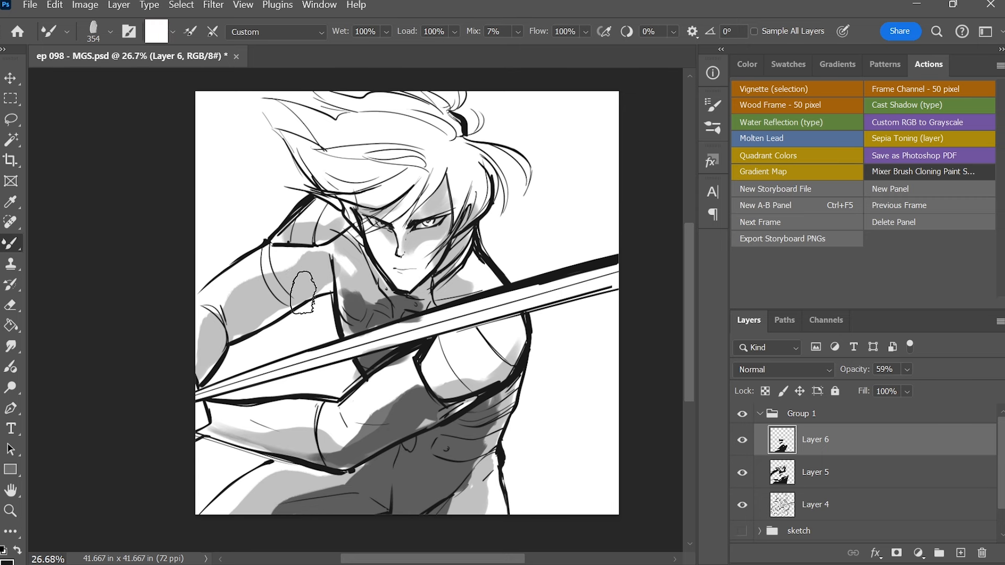
click(814, 472)
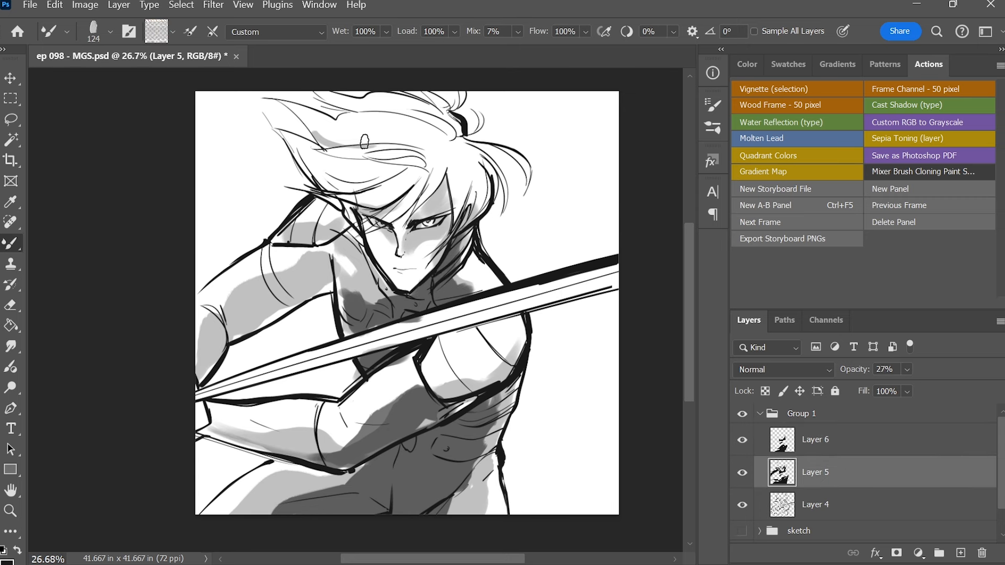
click(816, 439)
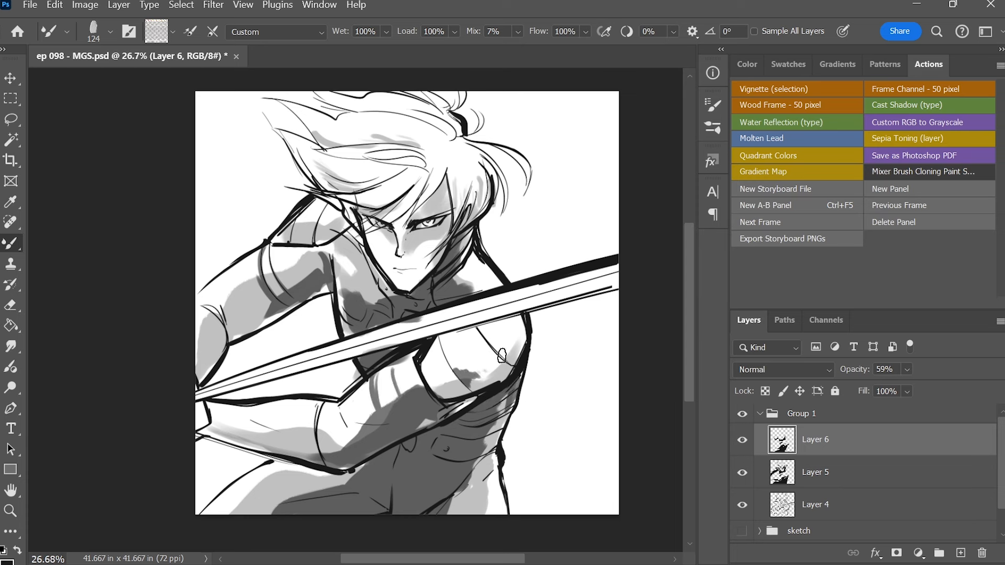
click(833, 505)
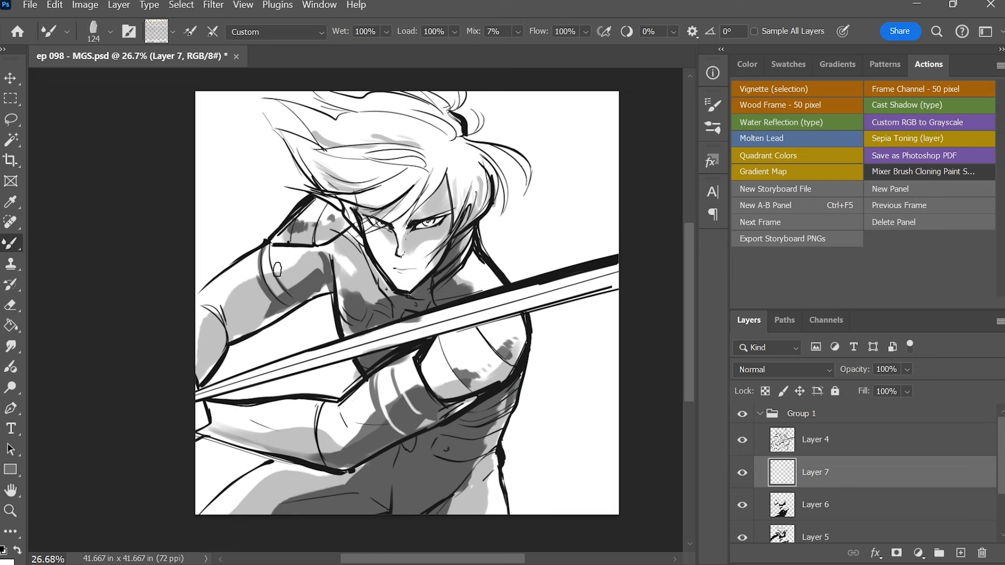
click(814, 505)
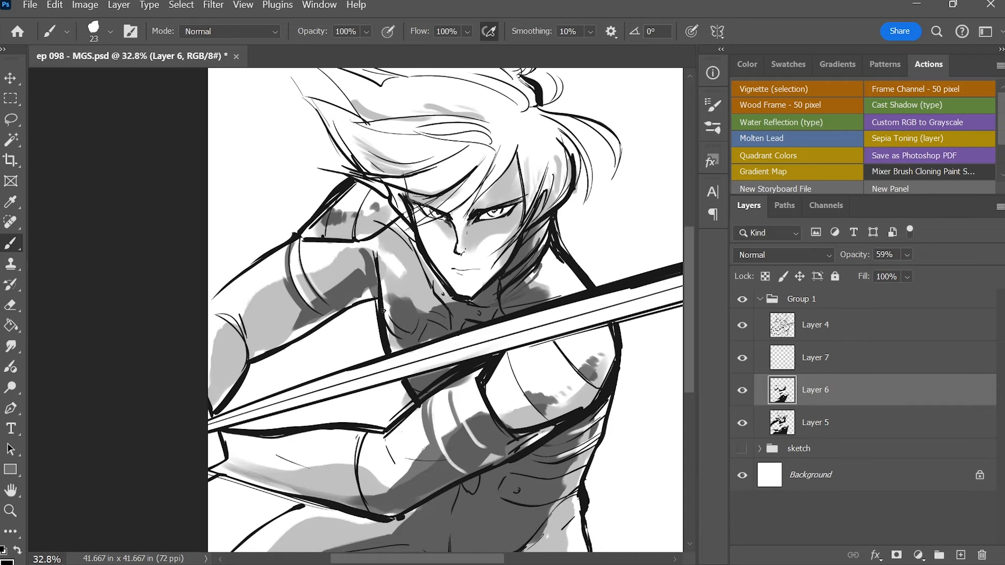
Paint extra body shadows on Layer 6 and highlights on the blade and hair on Layer 8
click(72, 31)
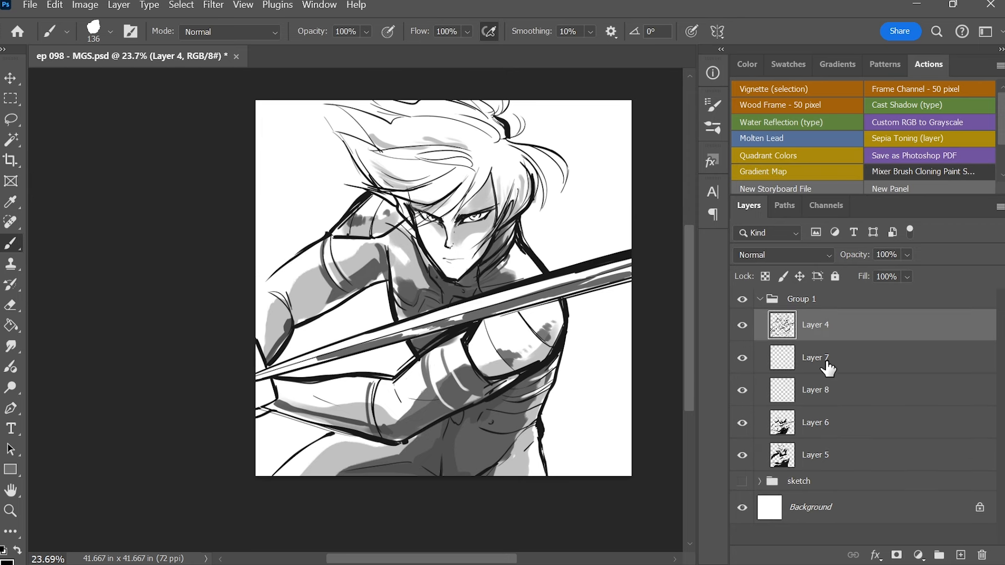
Touch up shading on Layers 8, 5 and 7, then select Group 1 and flip the canvas horizontally
click(833, 389)
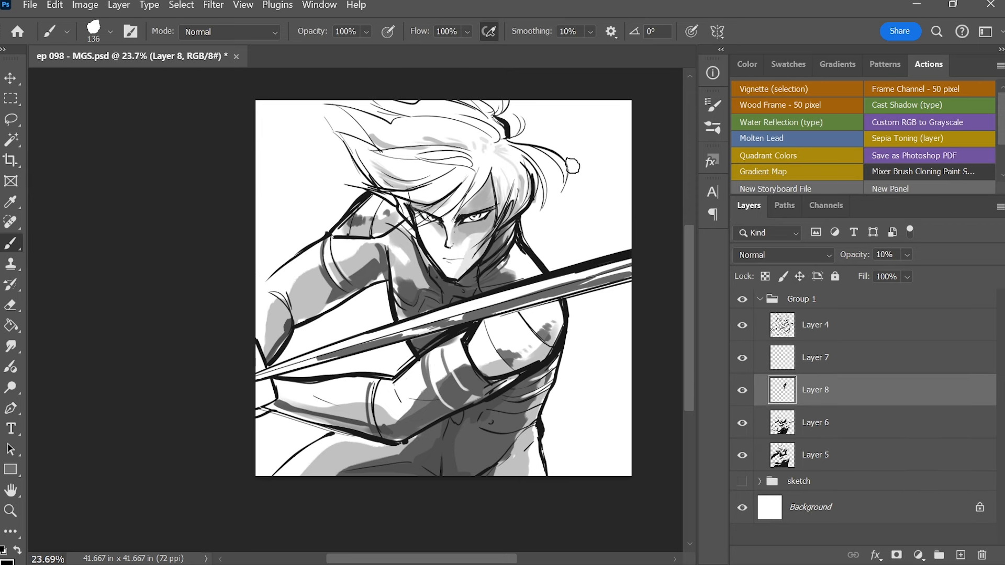
click(833, 454)
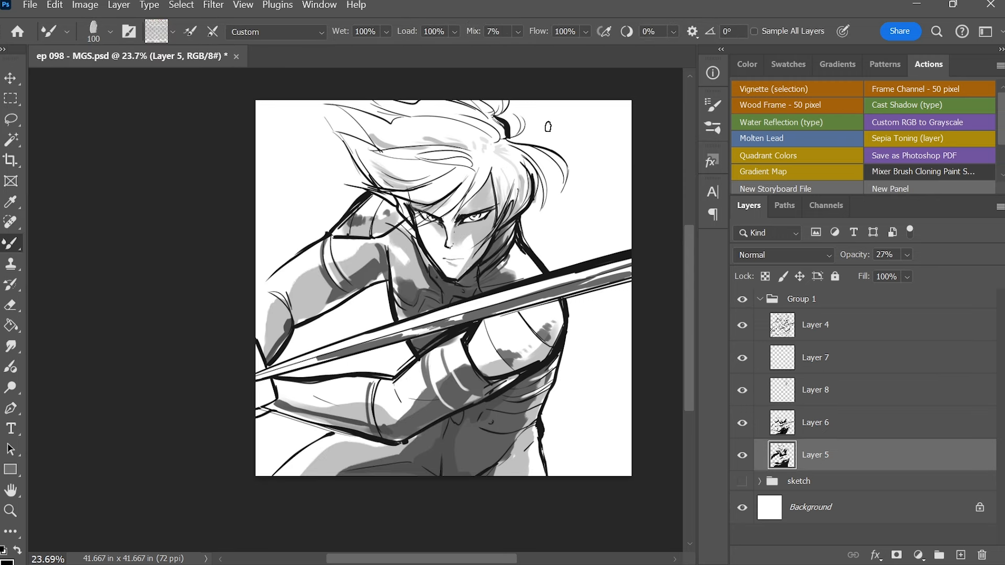
mouse_move(458, 254)
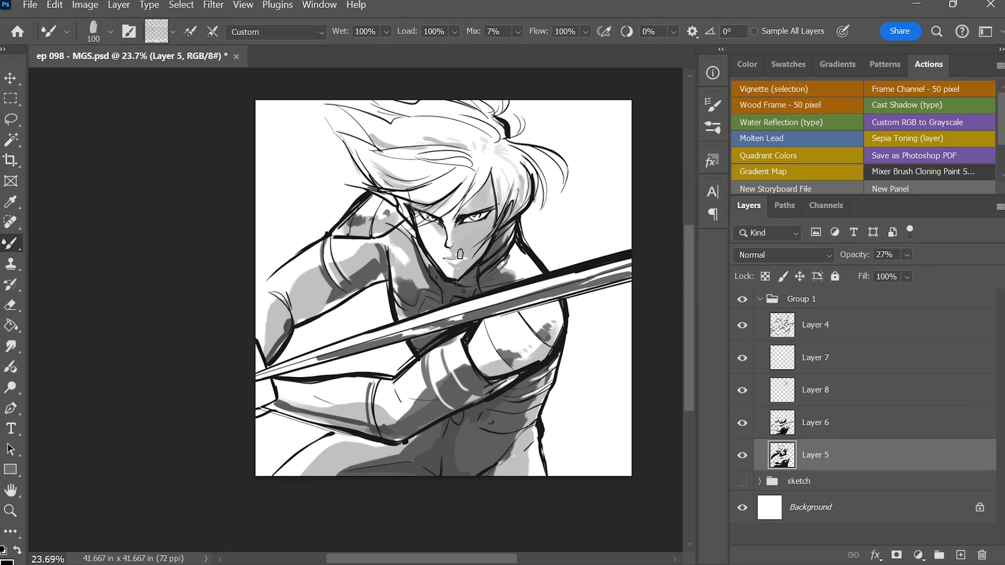
click(833, 357)
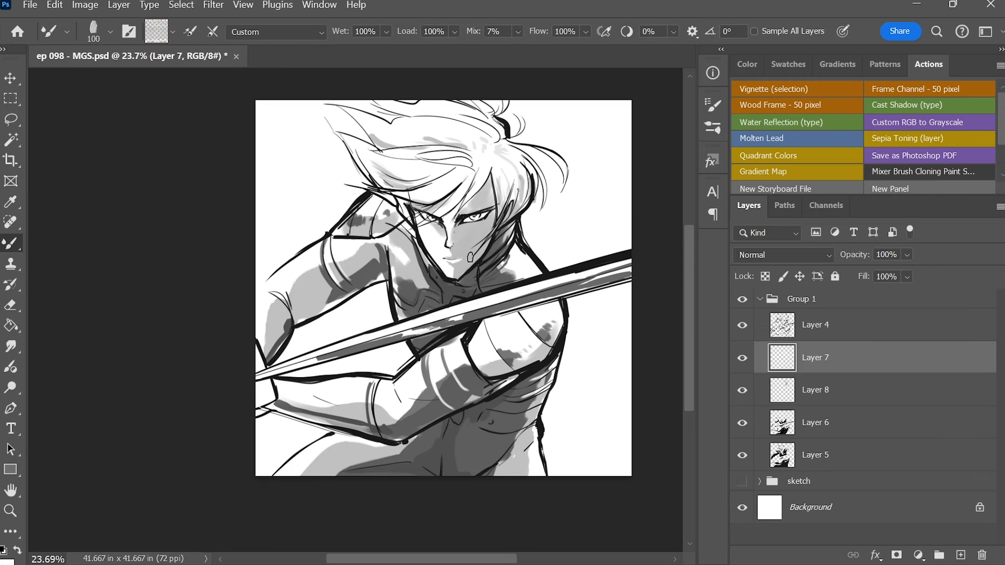
click(833, 454)
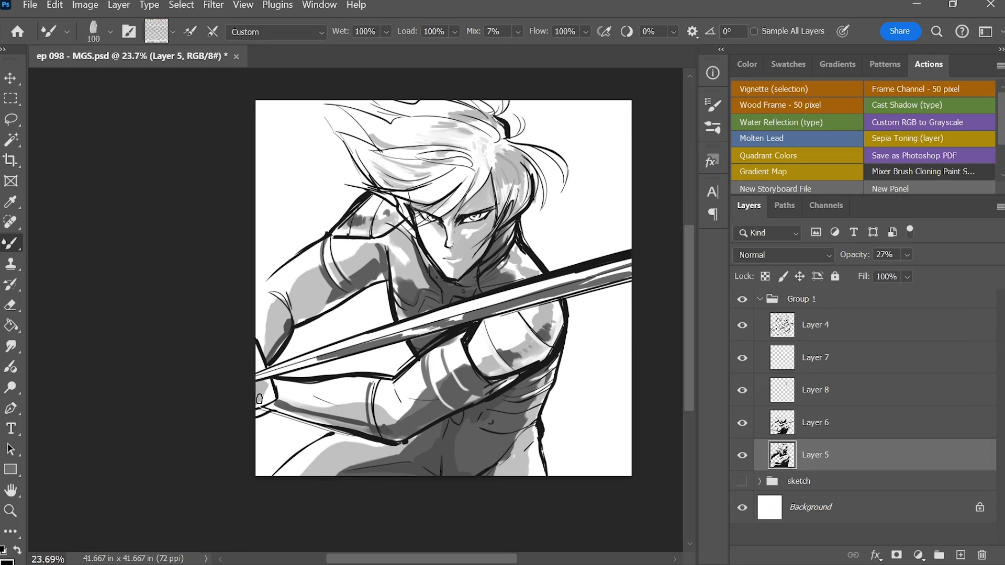
click(801, 299)
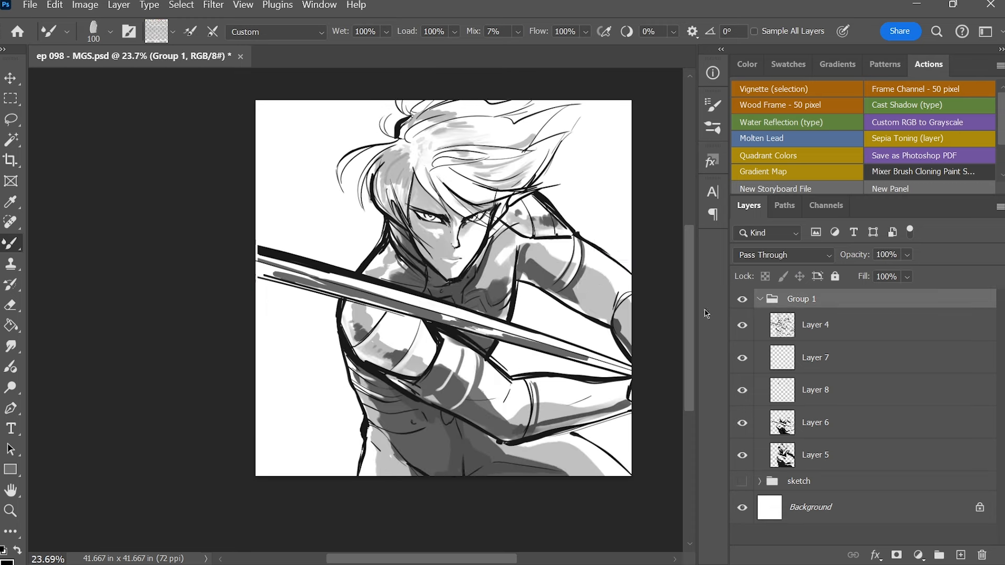